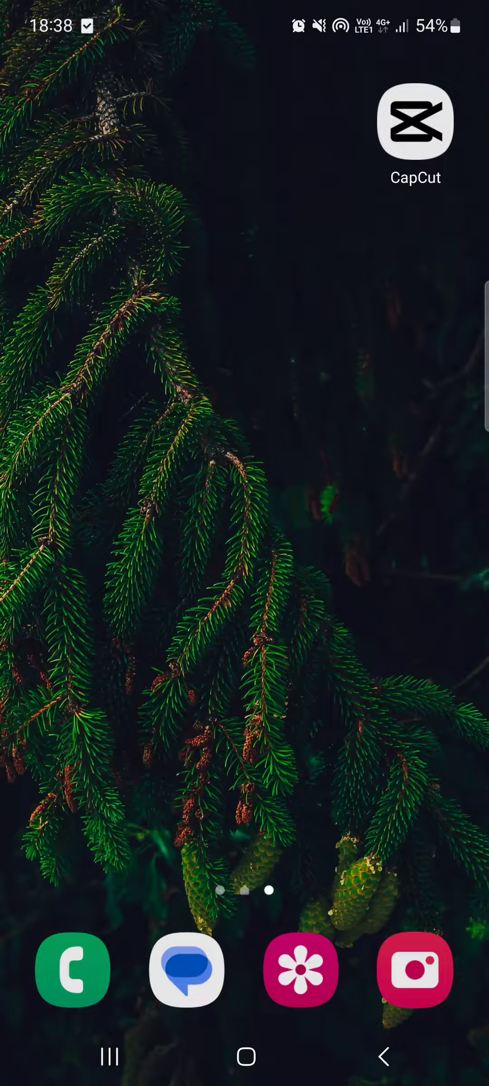
scroll("up", 3)
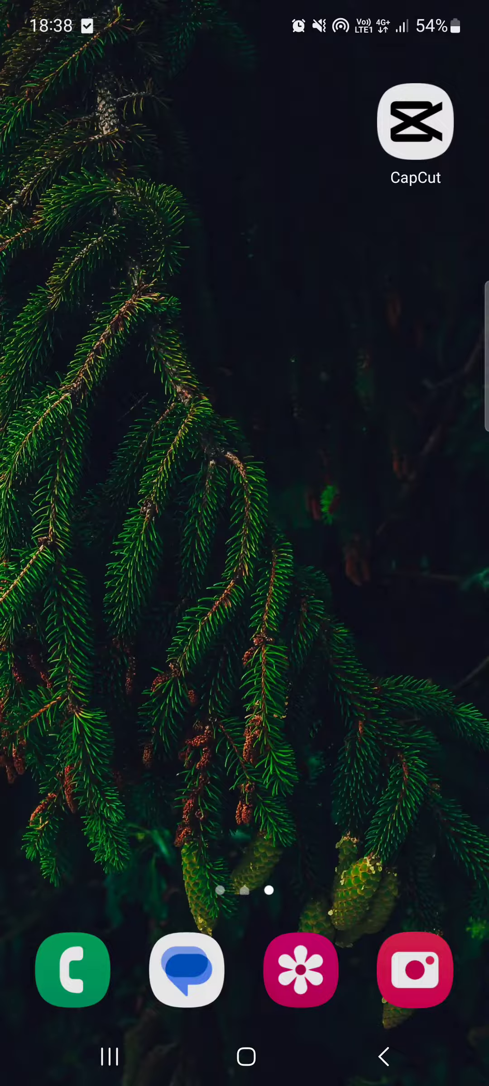
left_click(415, 122)
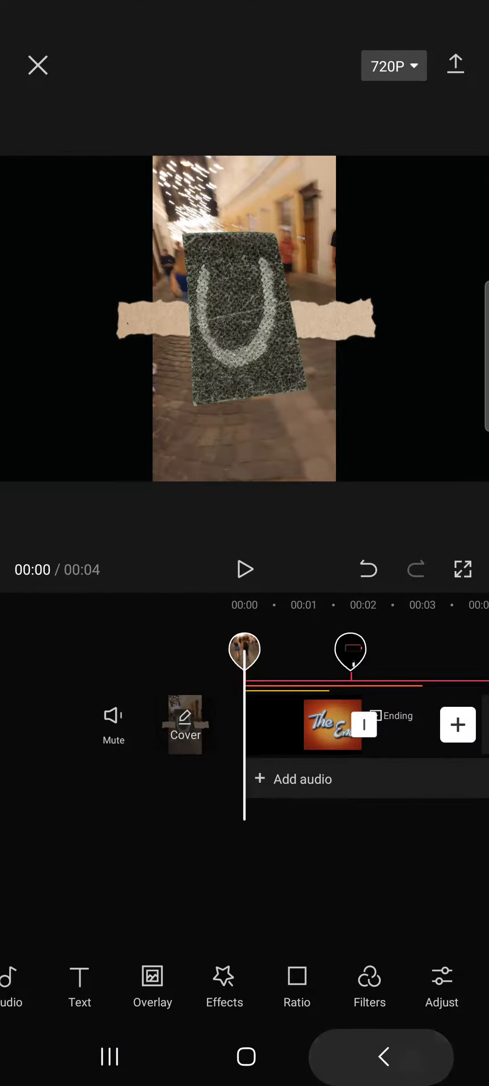
left_click(38, 65)
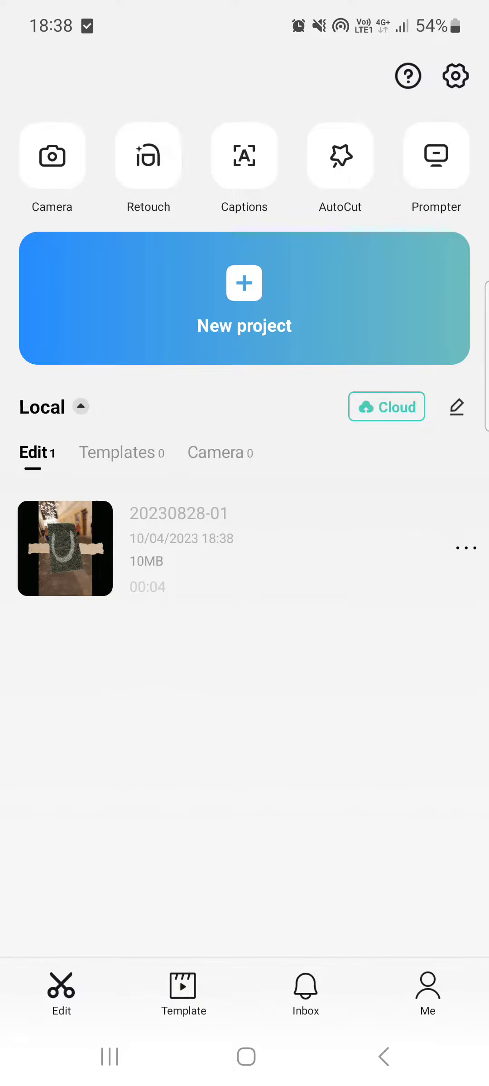
left_click(64, 548)
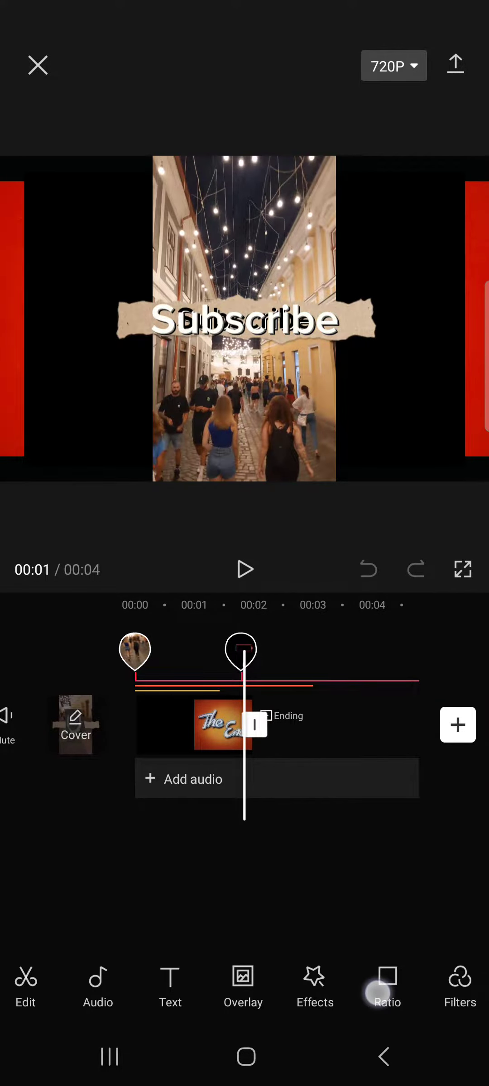
From the bottom toolbar choose Effects, then the Video effects collection
scroll("left", 3)
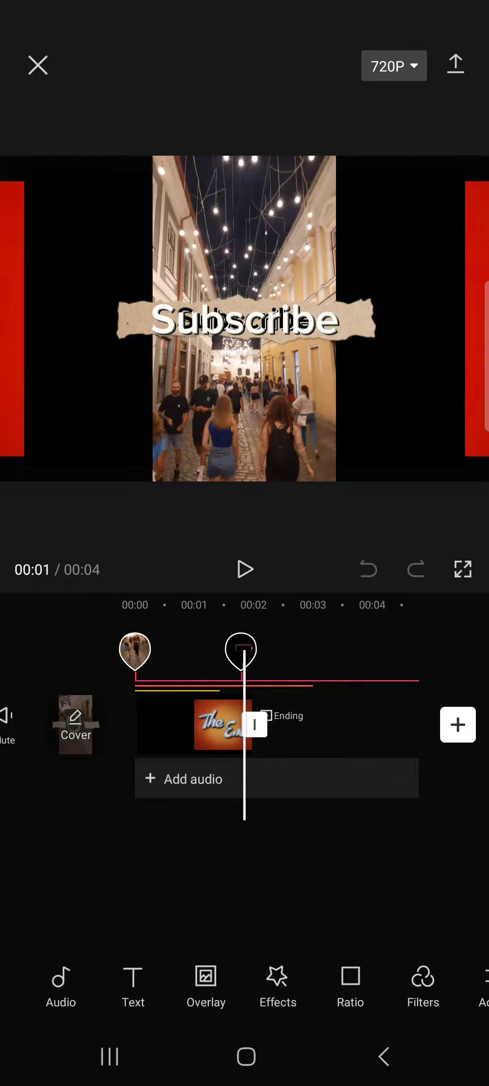
left_click(277, 990)
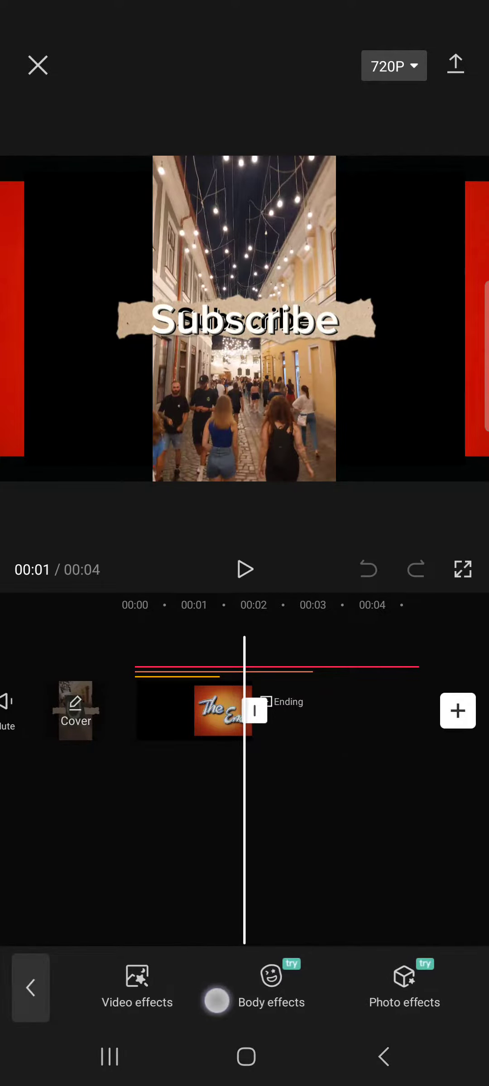
left_click(137, 987)
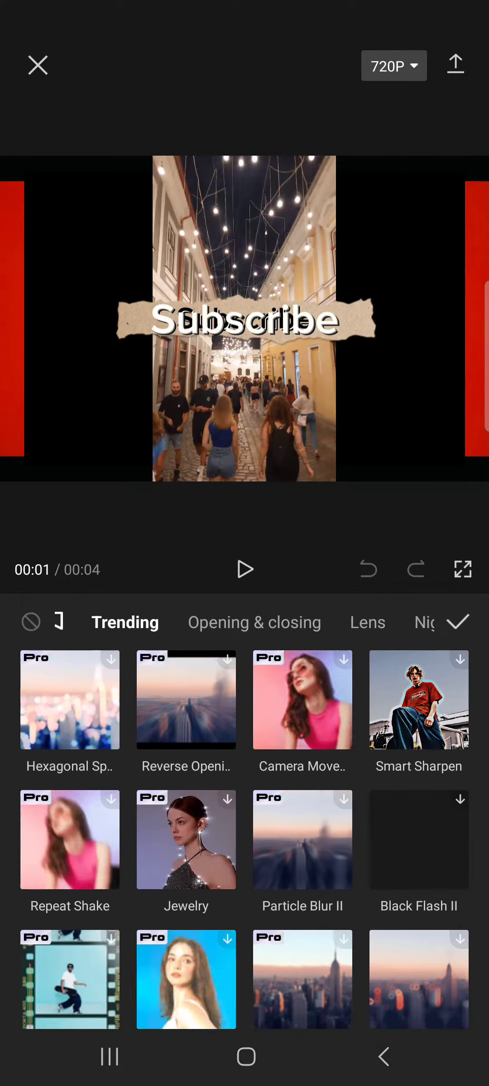
Browse the effect categories from Trending to Lens and then Retro without applying any
scroll("down", 3)
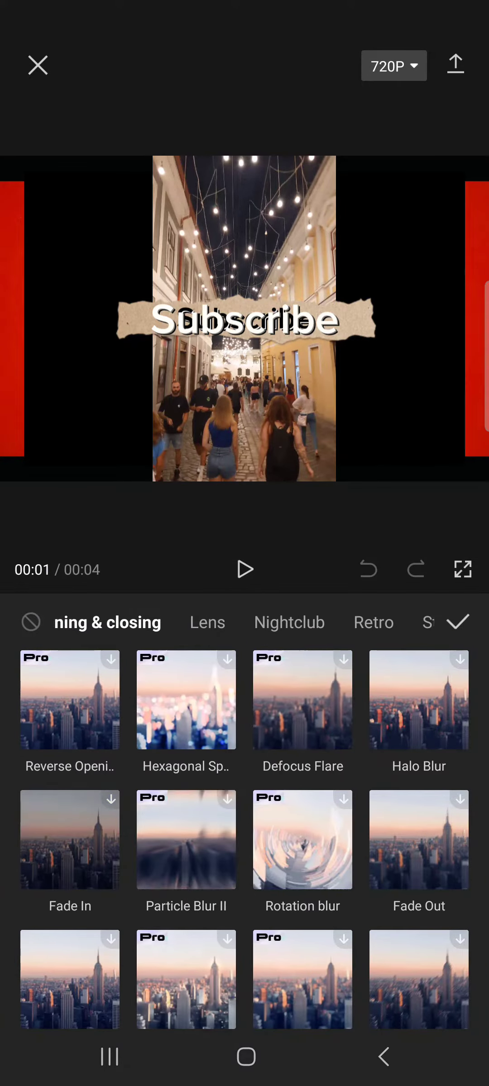
left_click(140, 621)
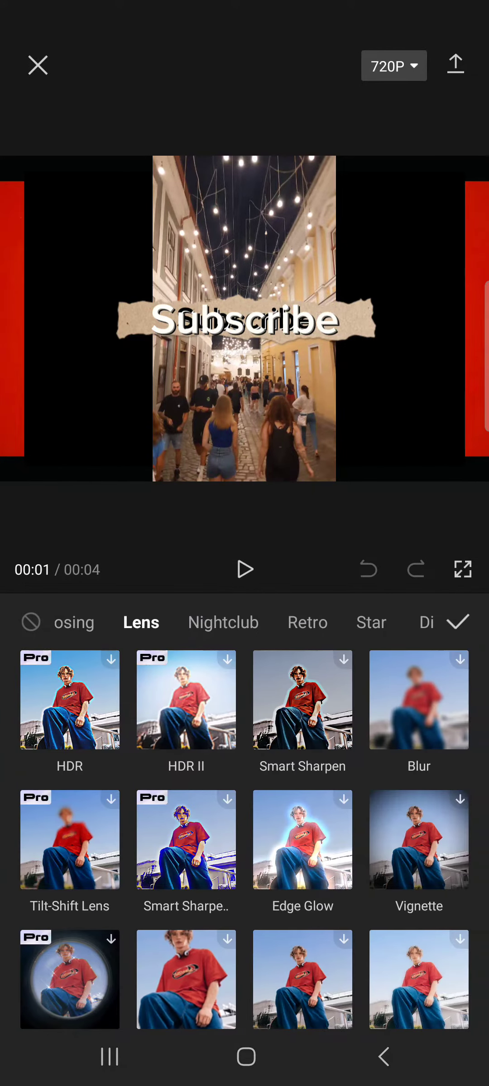
left_click(307, 622)
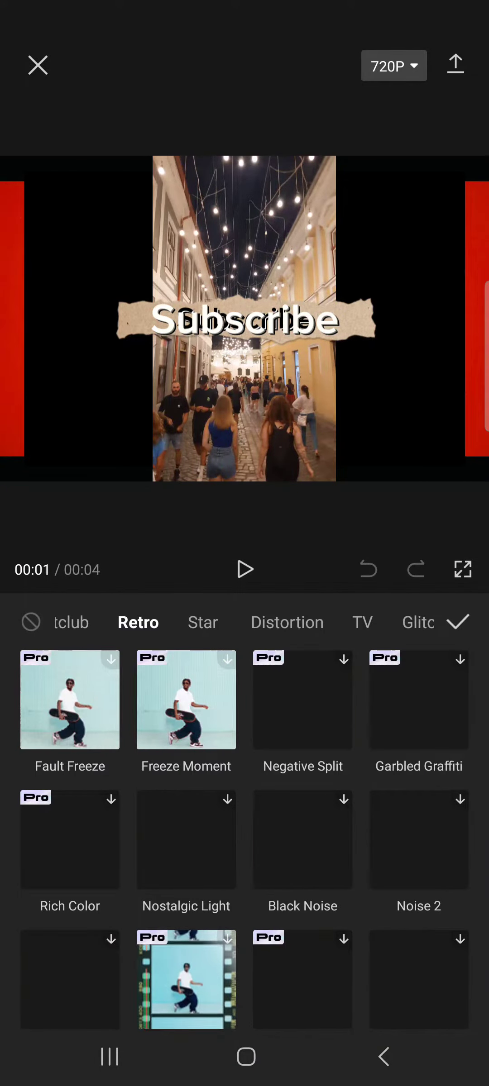